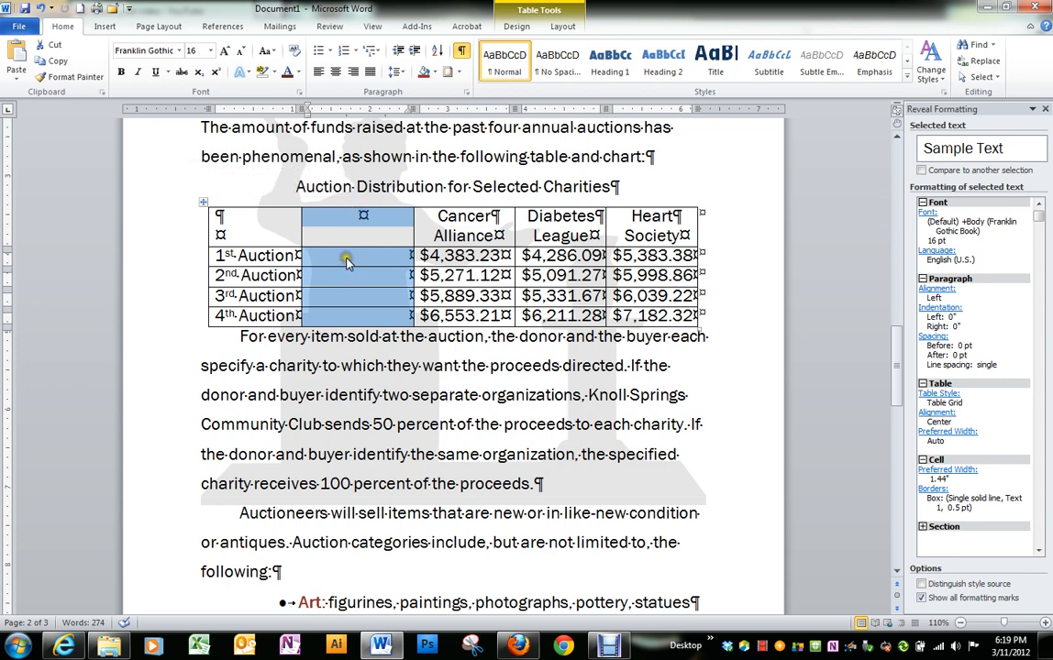
# Delete the blank second column from the charity auction table
pyautogui.rightClick(347, 263)
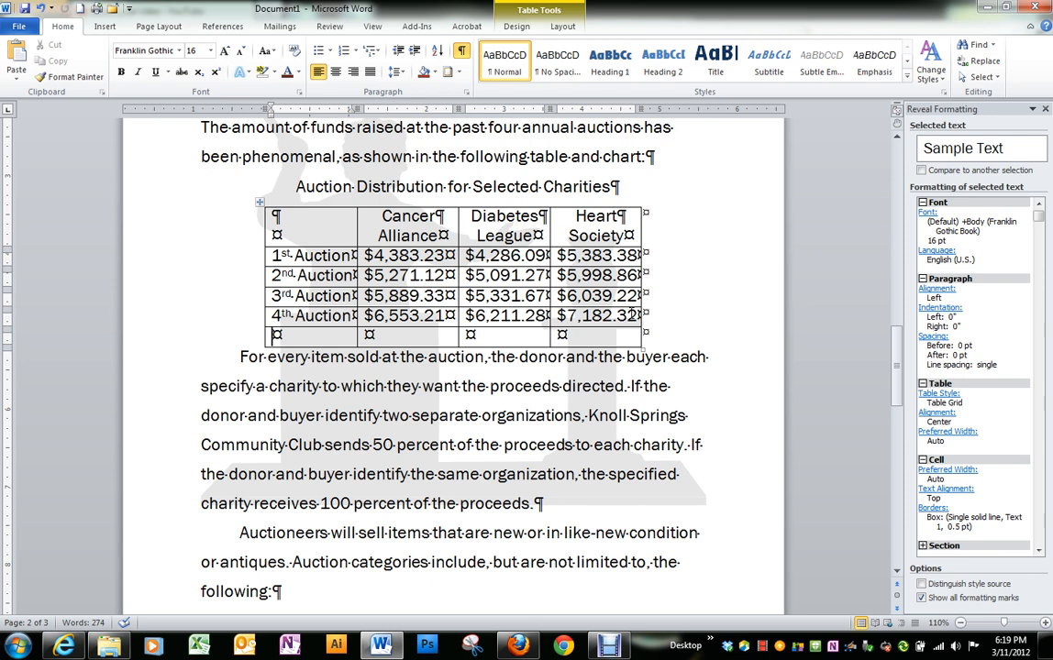
# Label the first cell of the new last row 'Total'
pyautogui.write('T')
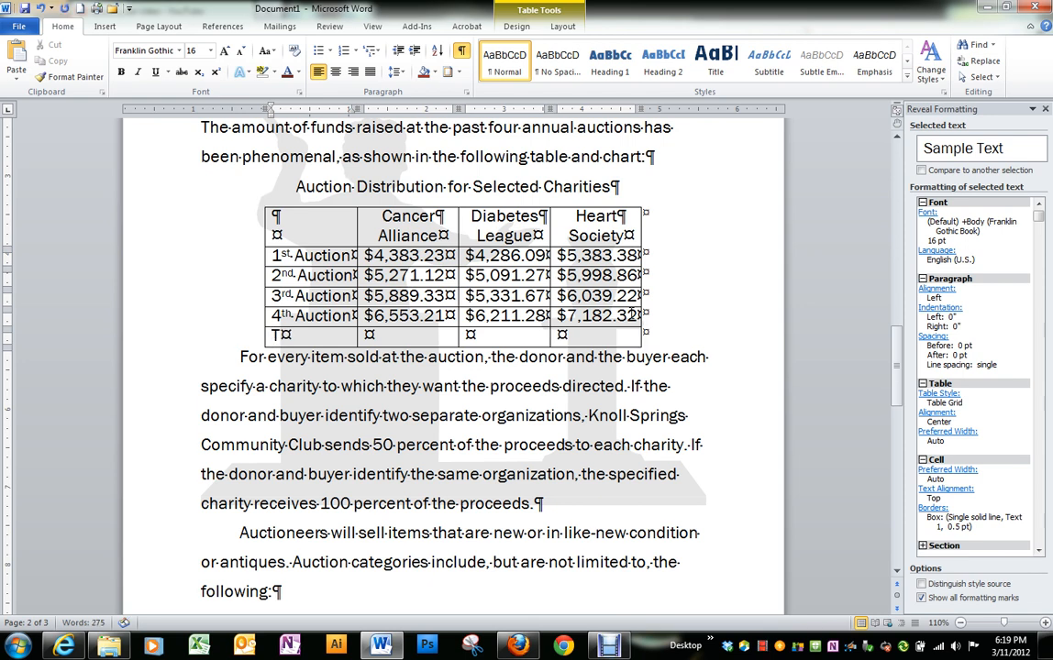
pyautogui.write('Total')
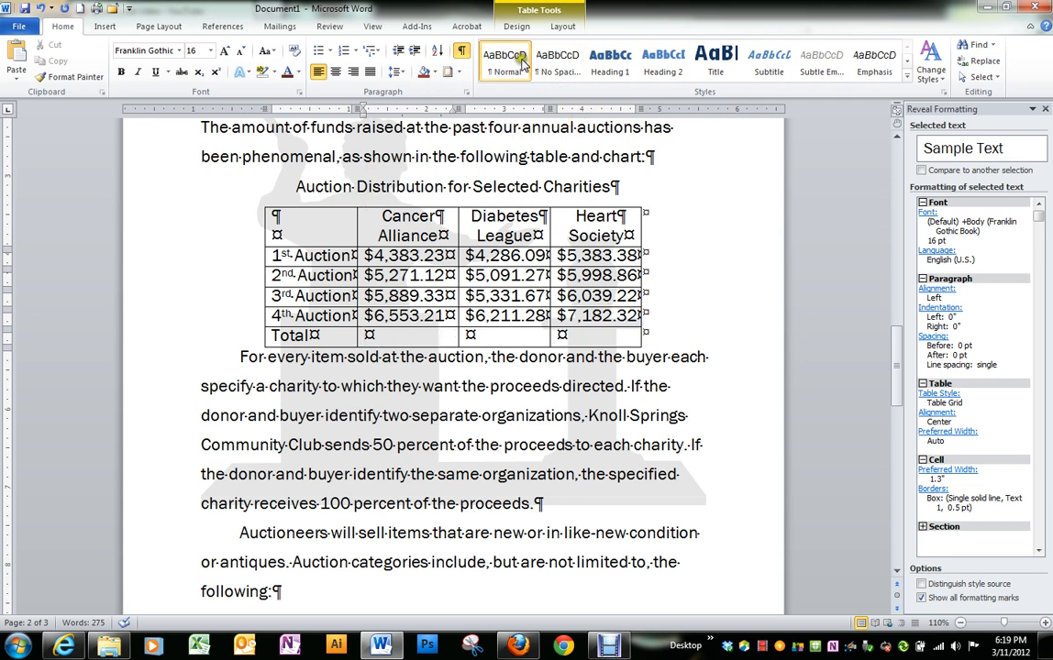
# Insert =SUM(ABOVE) formulas giving totals $22,096.89, $20,920.31 and $24,603.78
pyautogui.click(562, 26)
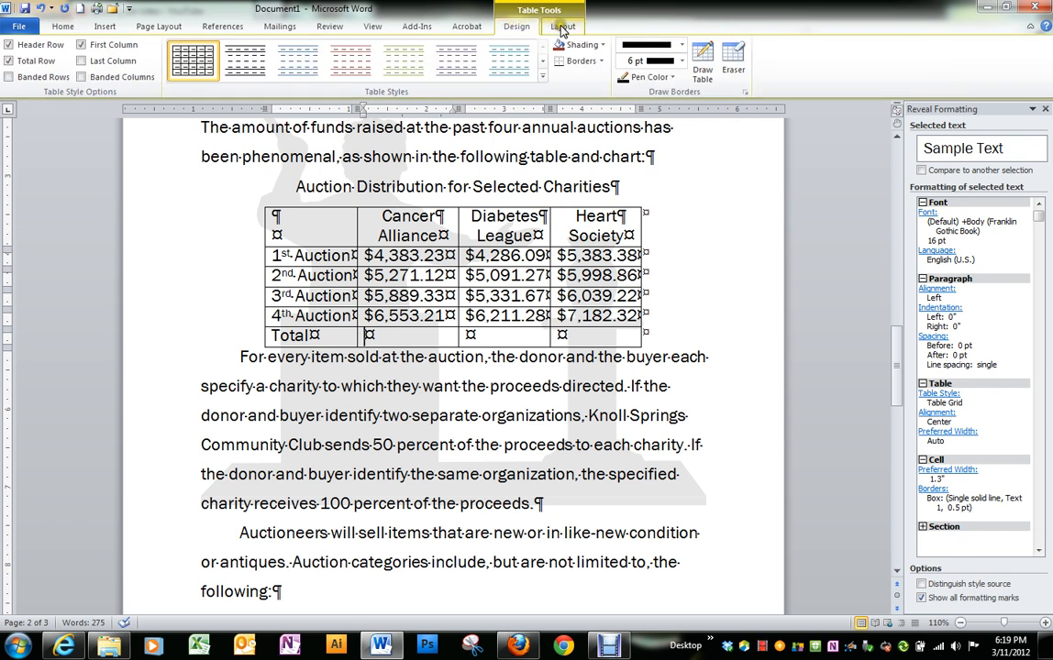
pyautogui.click(564, 25)
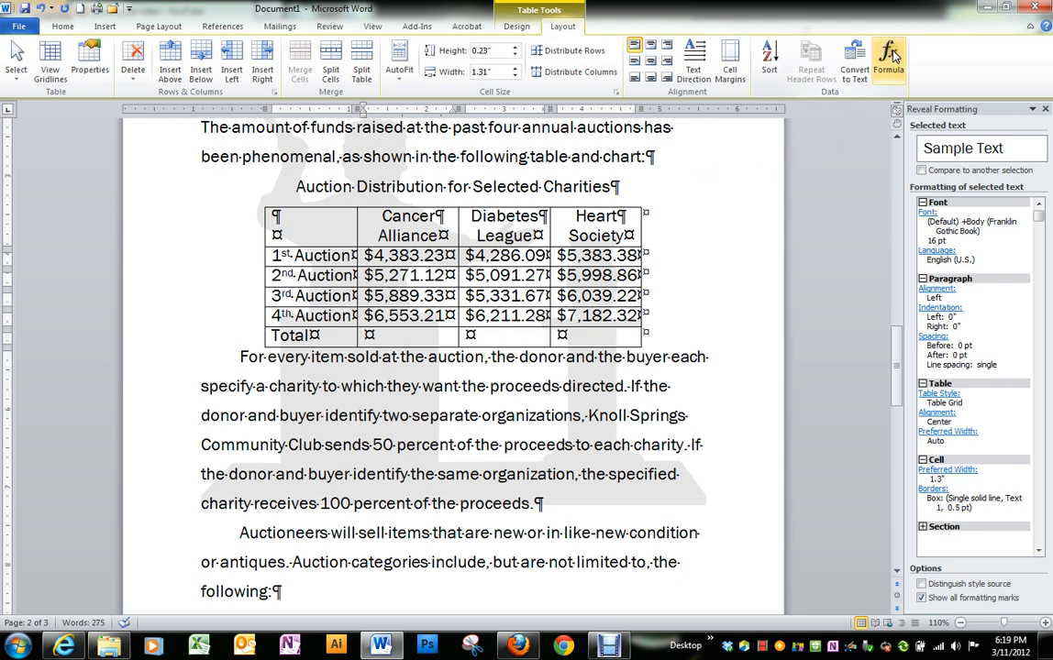
pyautogui.click(888, 57)
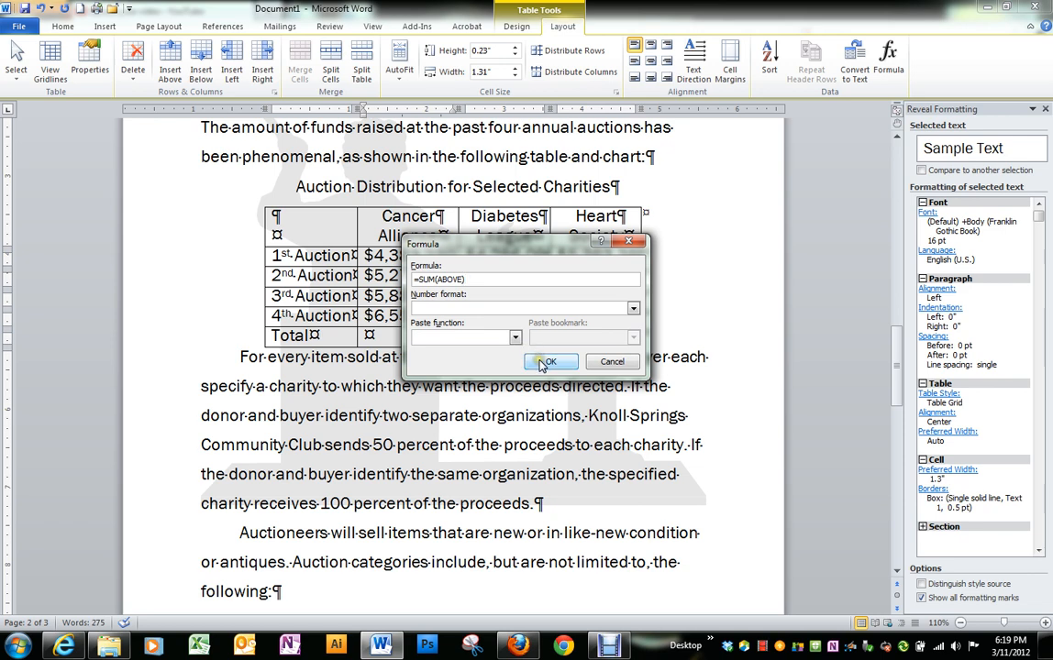
pyautogui.click(550, 361)
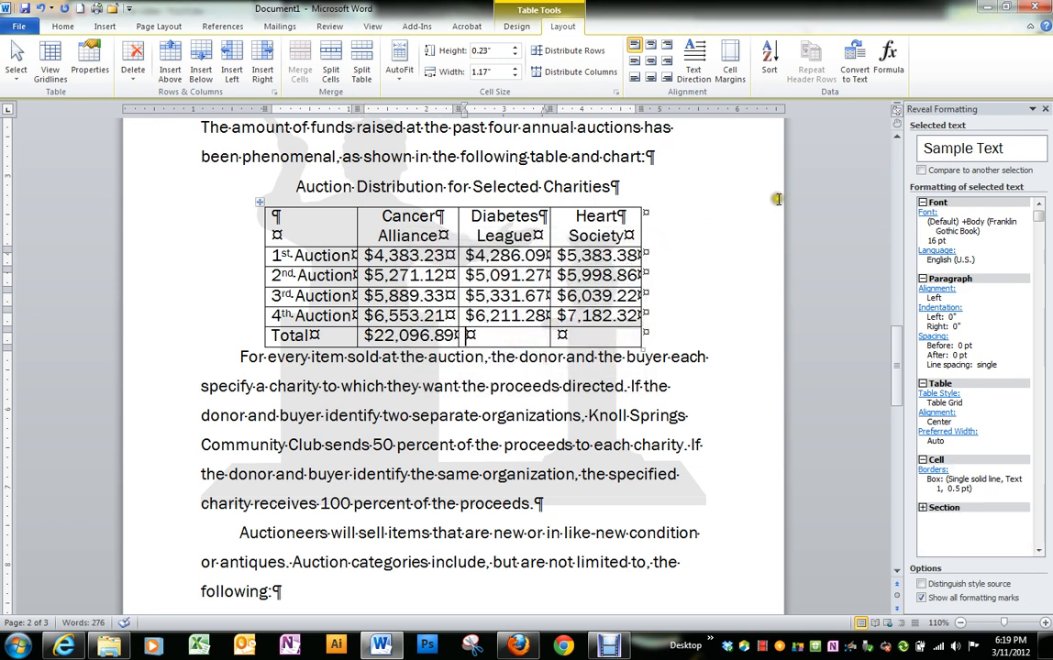
pyautogui.click(886, 60)
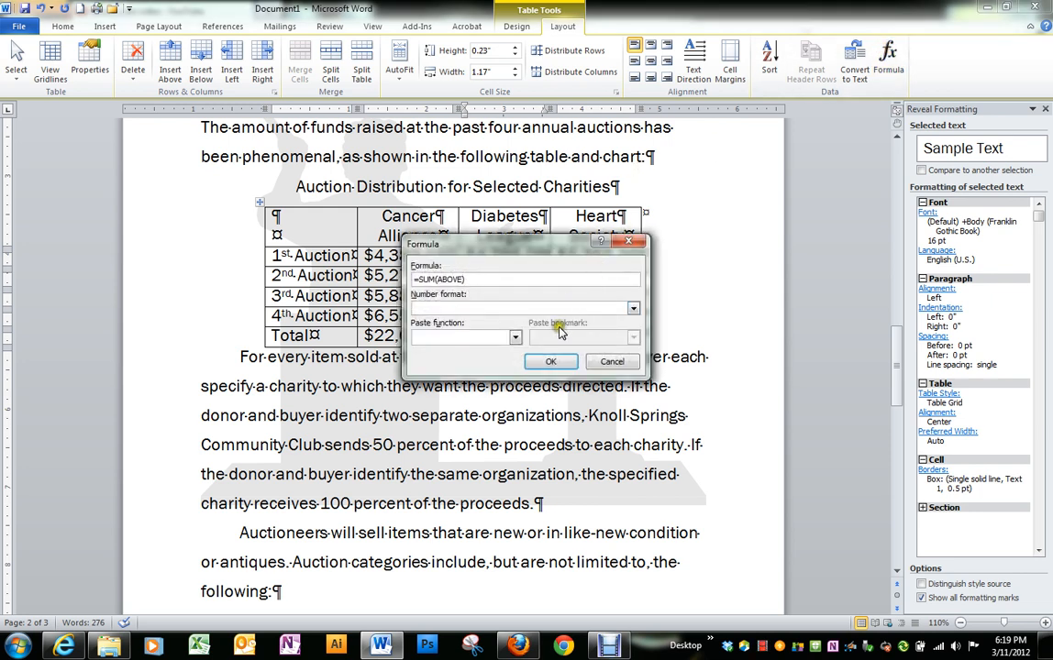
pyautogui.click(551, 361)
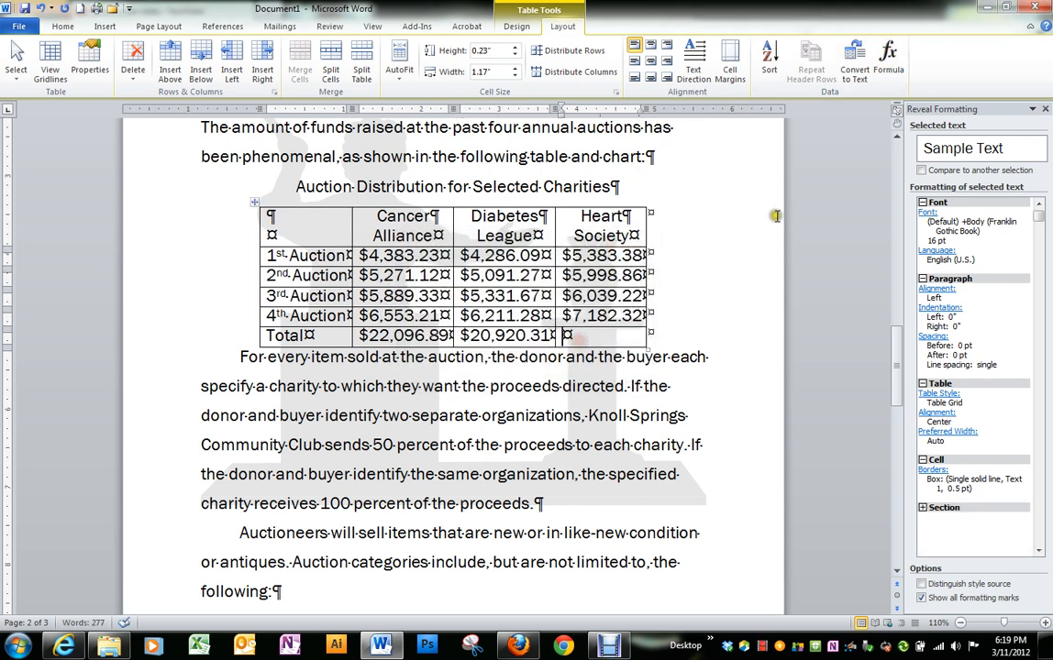
pyautogui.click(886, 60)
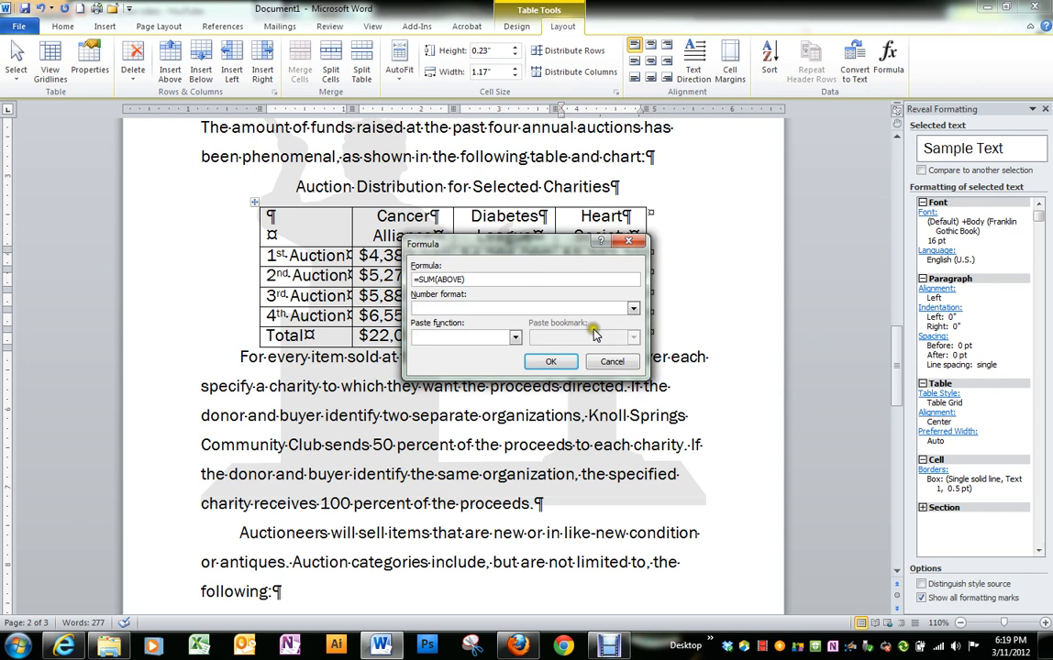
pyautogui.click(550, 360)
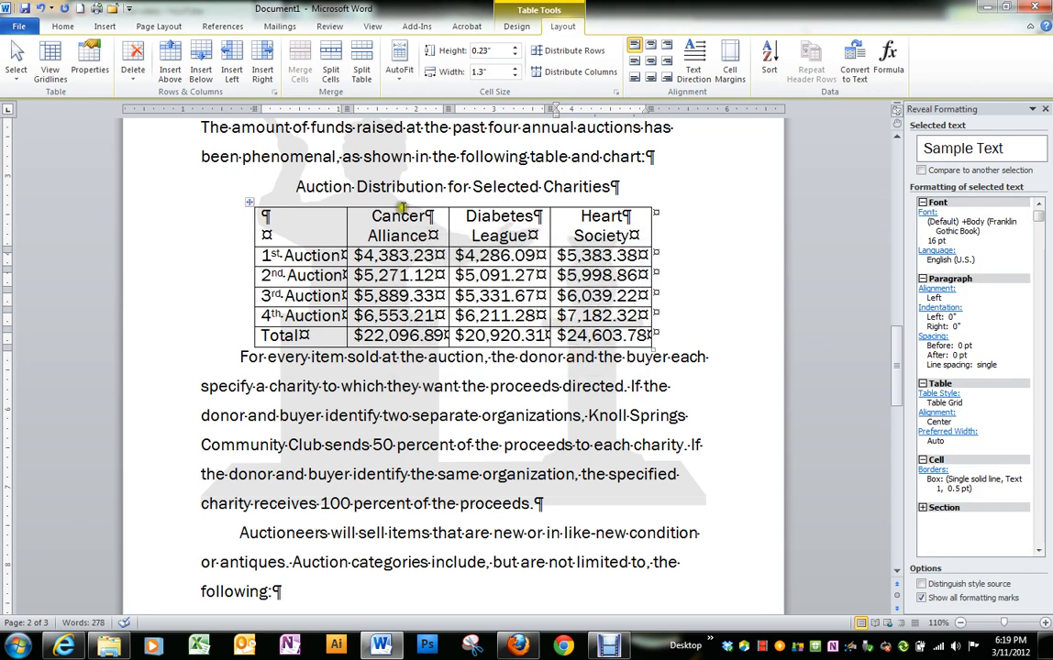
# Apply the Medium Shading 1 - Accent 2 table style for a red header row
pyautogui.click(516, 26)
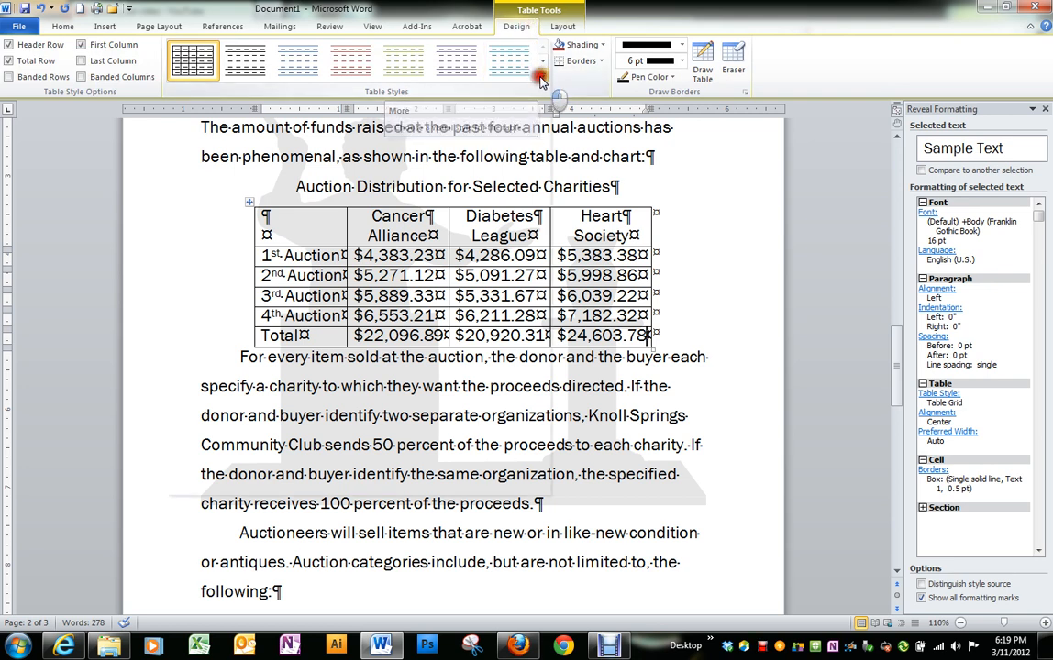
pyautogui.click(540, 76)
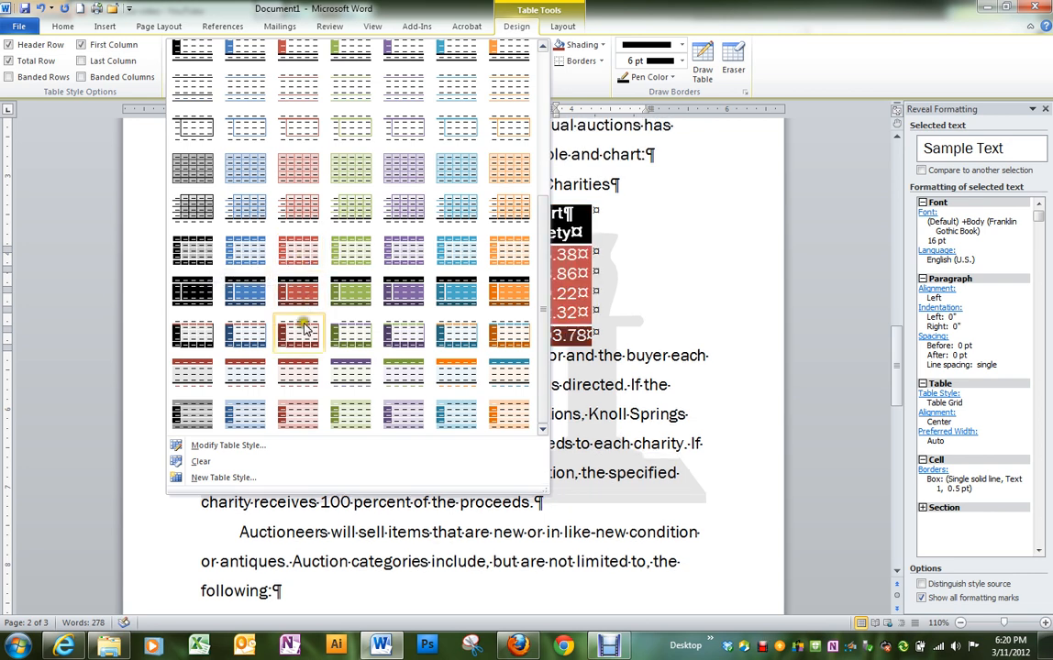
pyautogui.moveTo(298, 414)
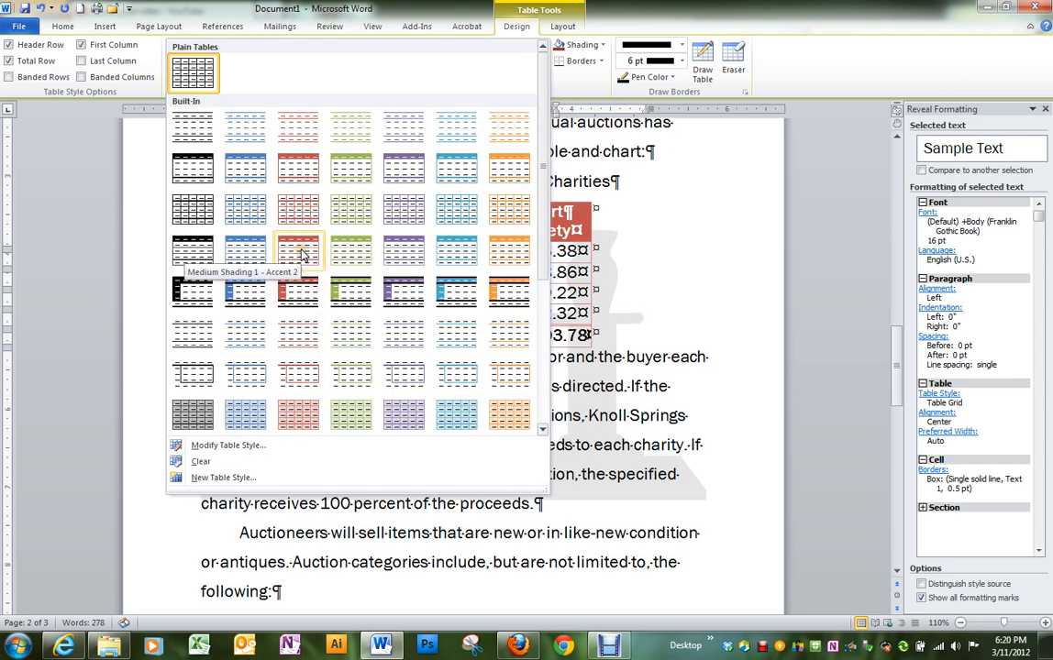
pyautogui.click(298, 250)
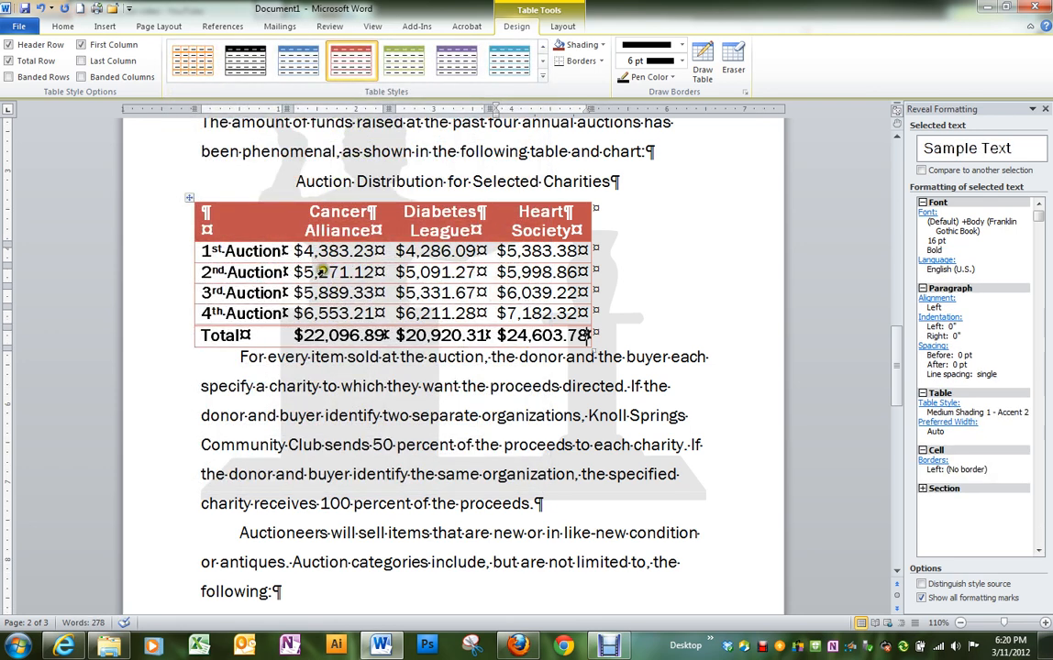
pyautogui.moveTo(266, 190)
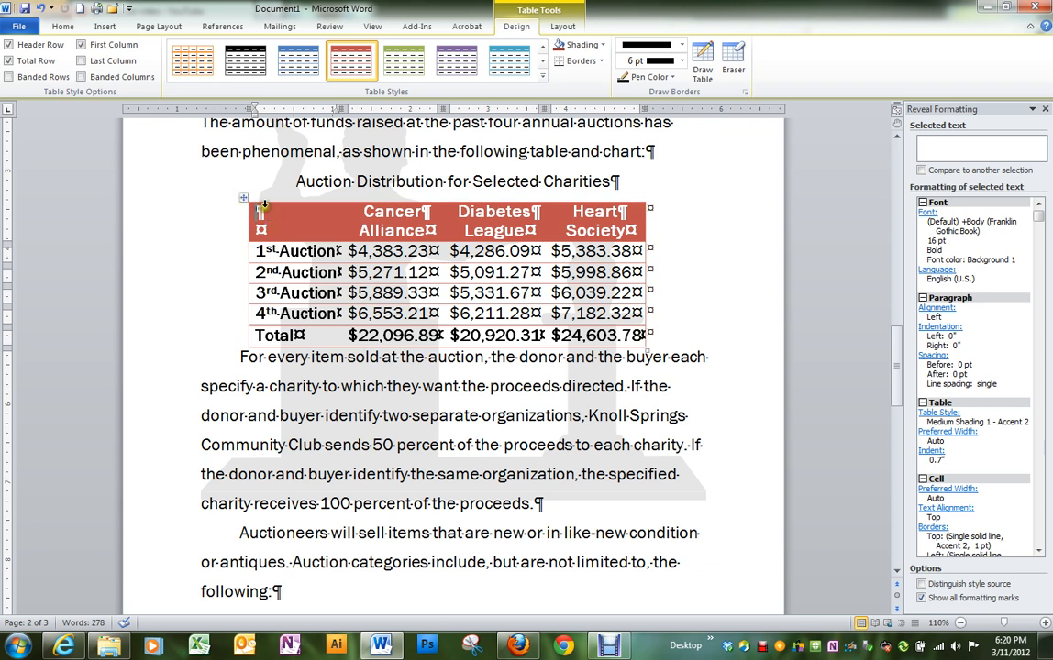
# Select the whole table and add a 6 pt black outside border
pyautogui.click(244, 198)
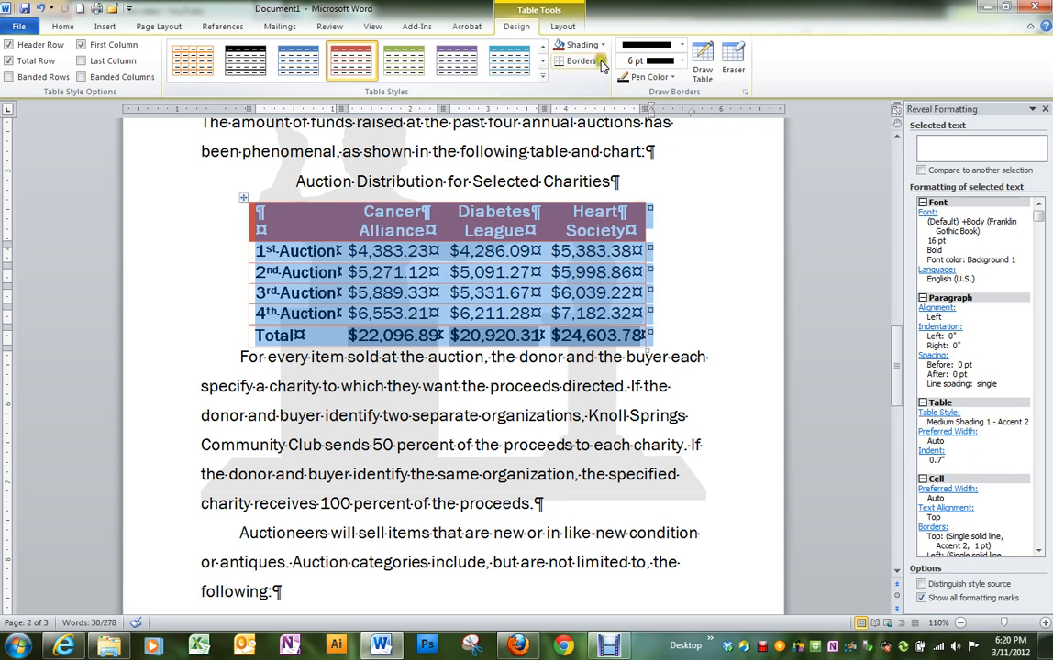
pyautogui.click(579, 61)
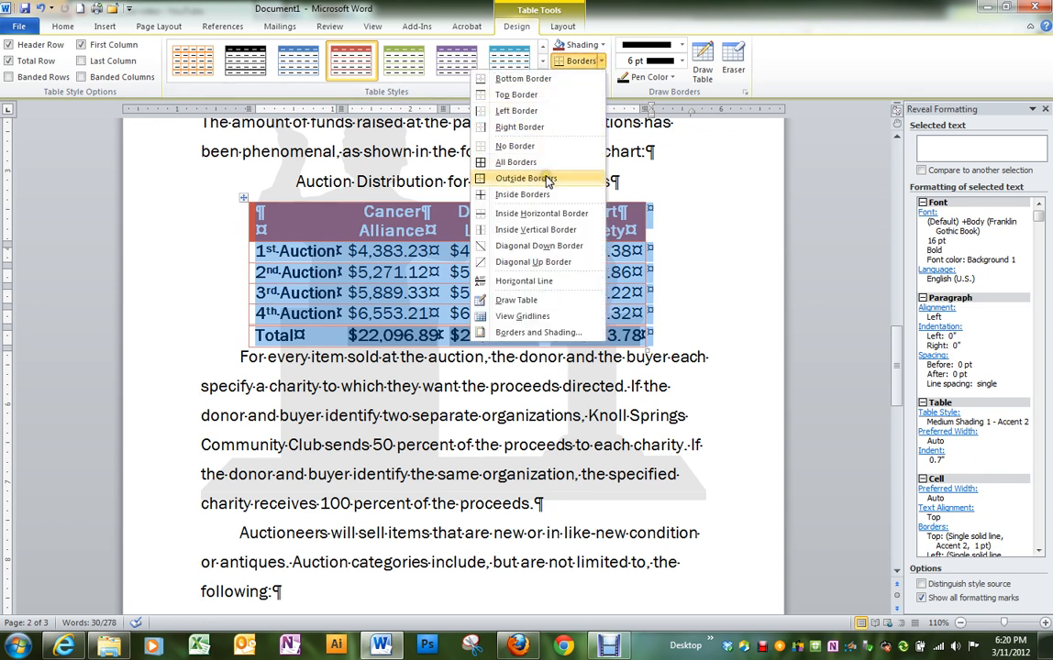
pyautogui.click(525, 178)
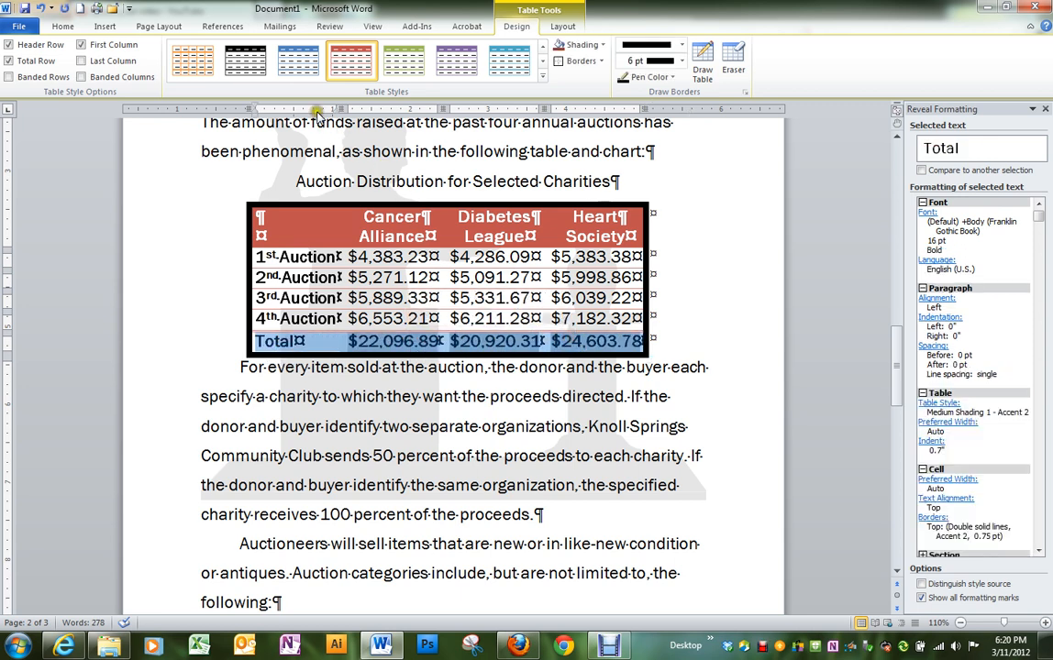
# Set the Total row's font color to Dark Red
pyautogui.click(62, 25)
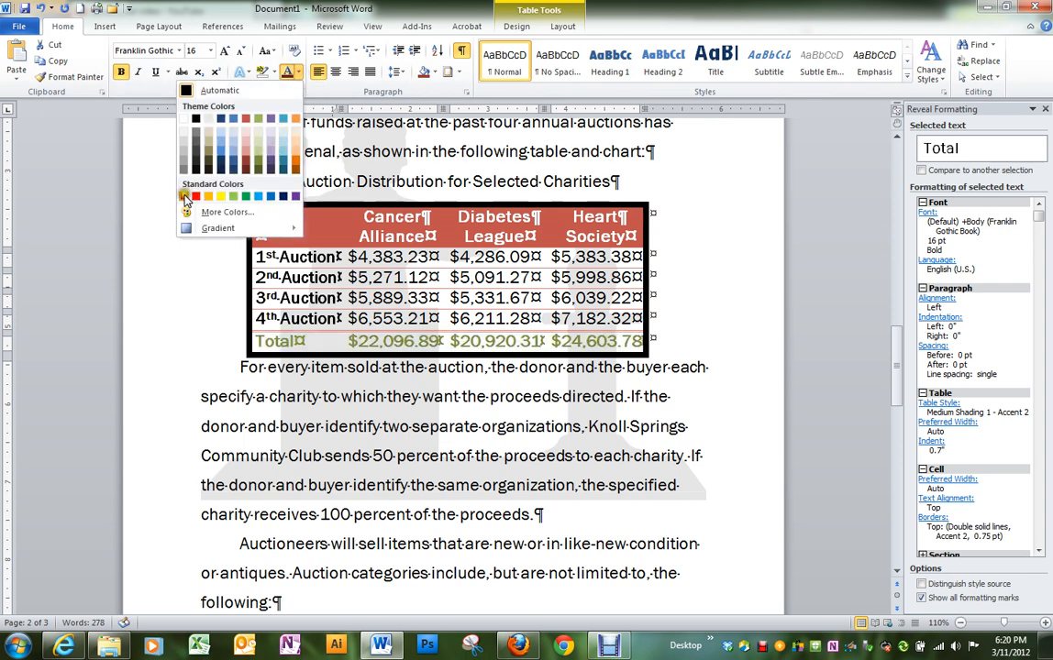
pyautogui.click(195, 196)
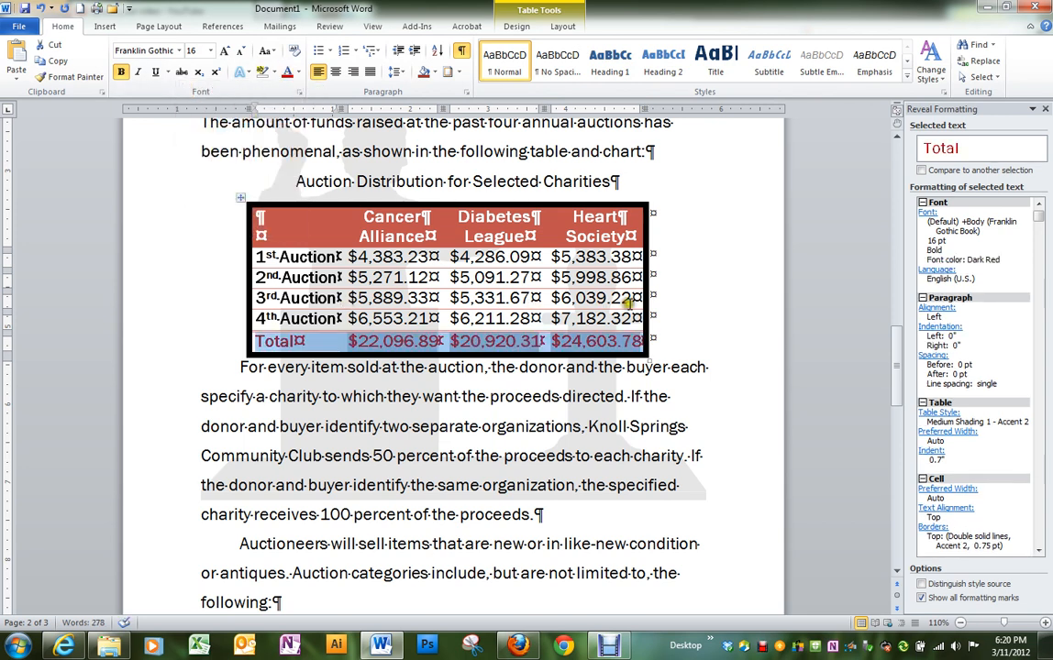